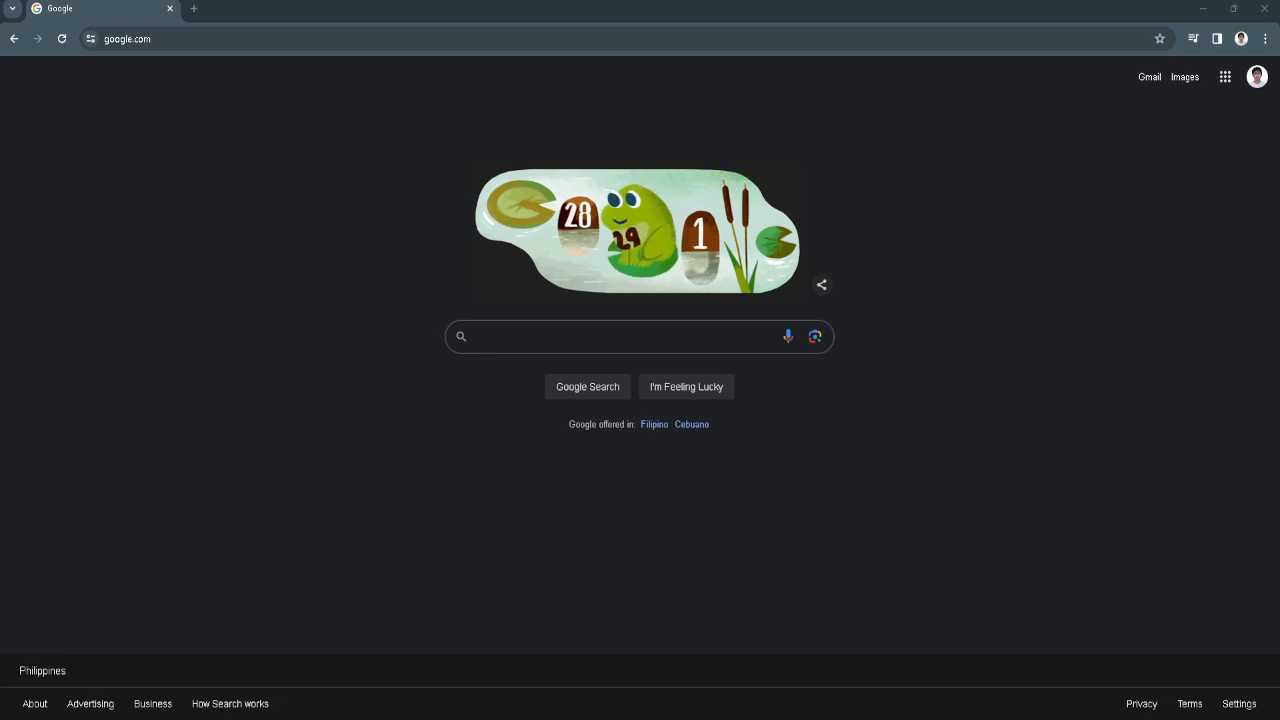
mouse_move(268, 390)
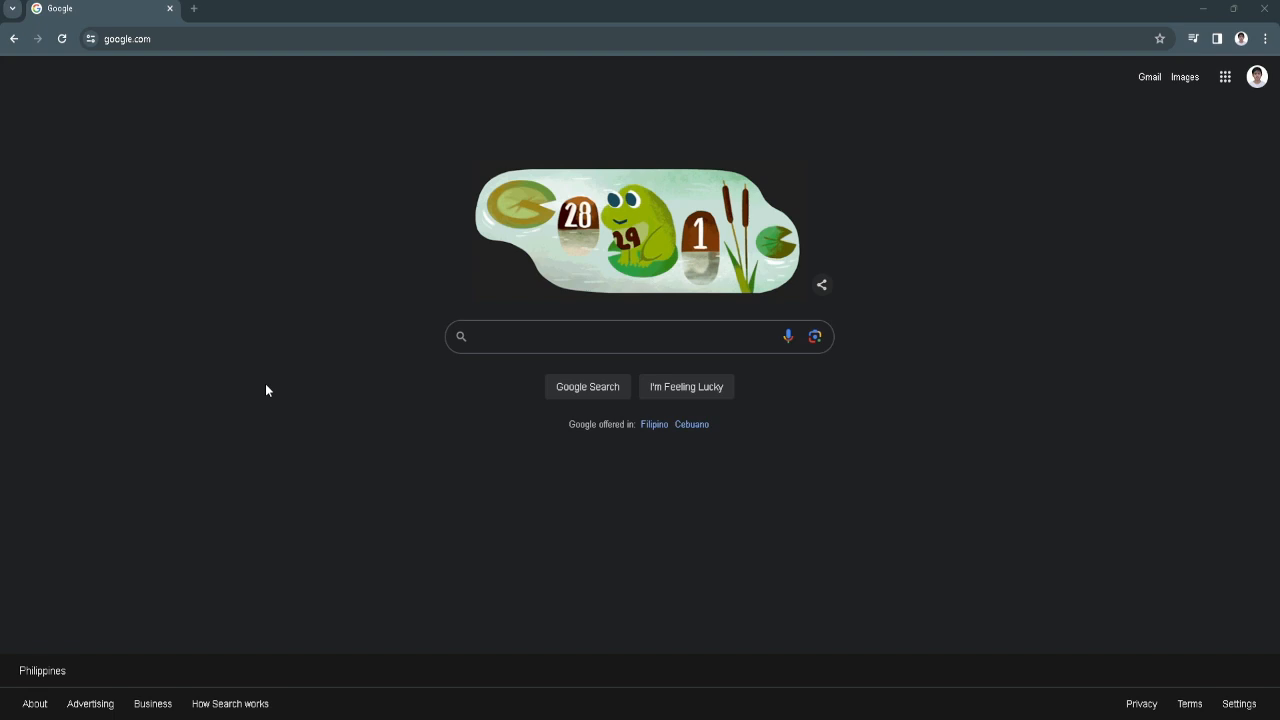
mouse_move(714, 576)
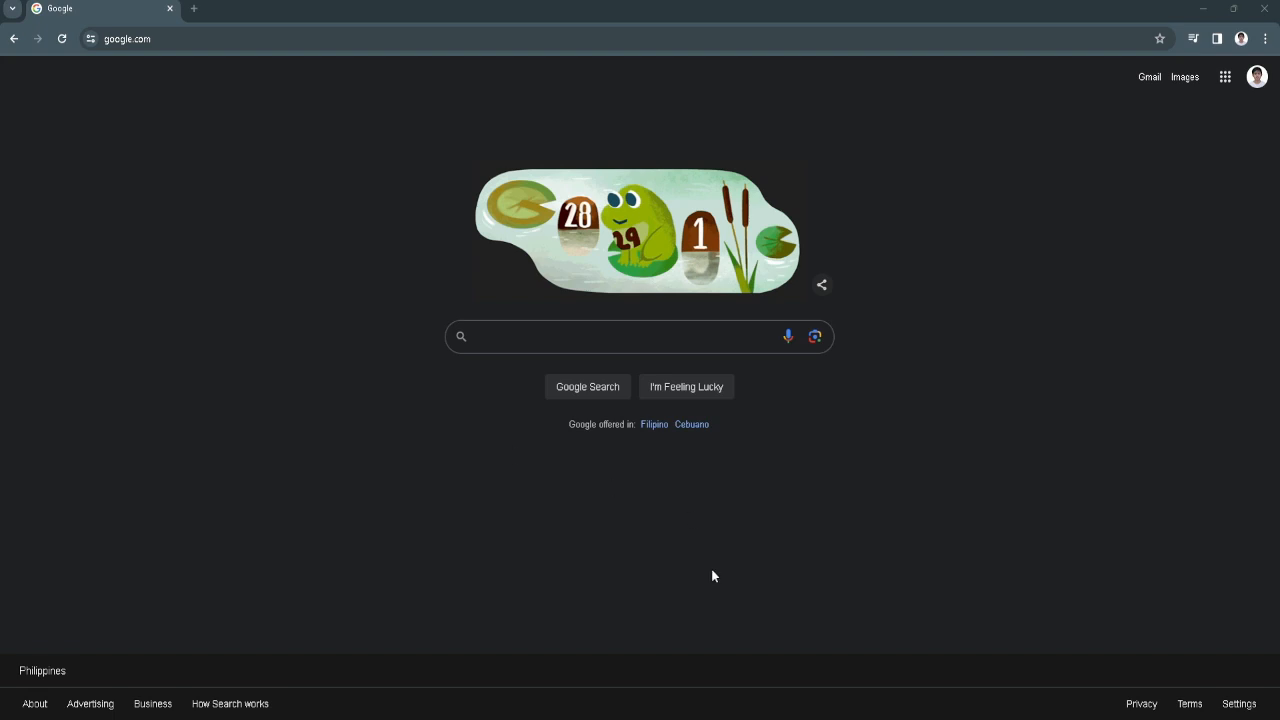
Search Google for 'valorant support ticket' and pick the VALORANT Support Submit a request result.
click(640, 336)
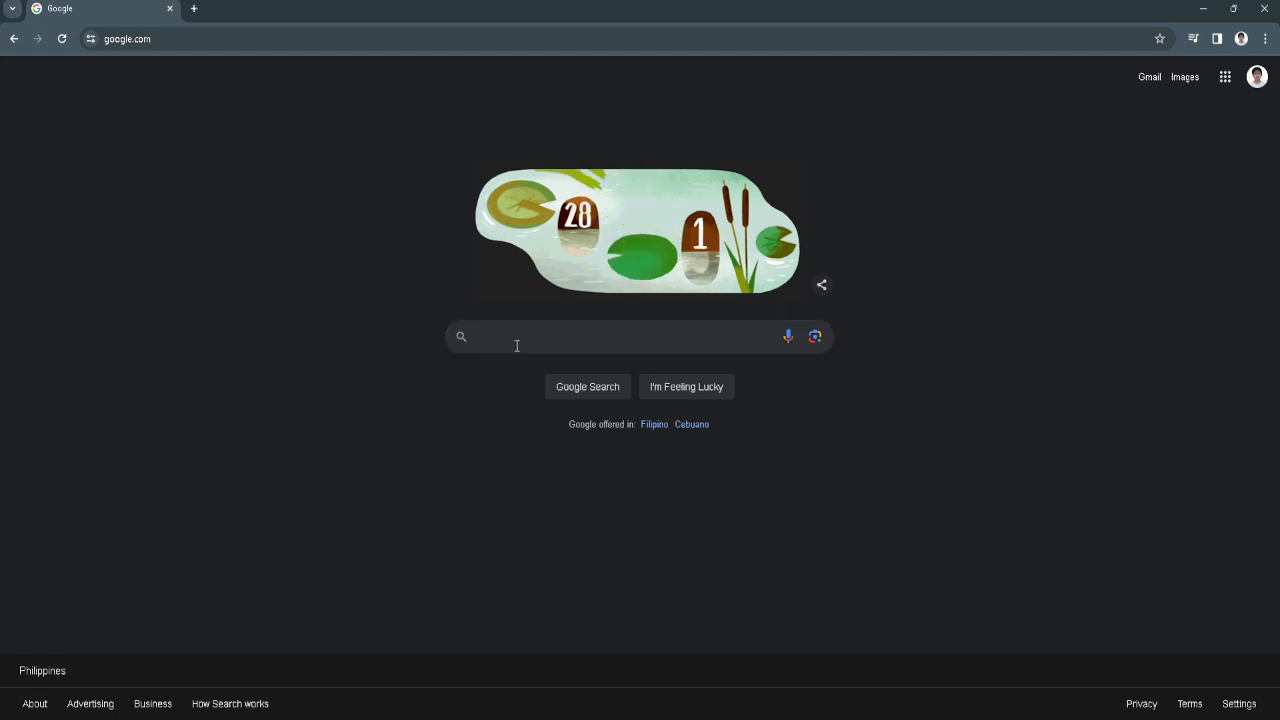
text(valorant support ticket)
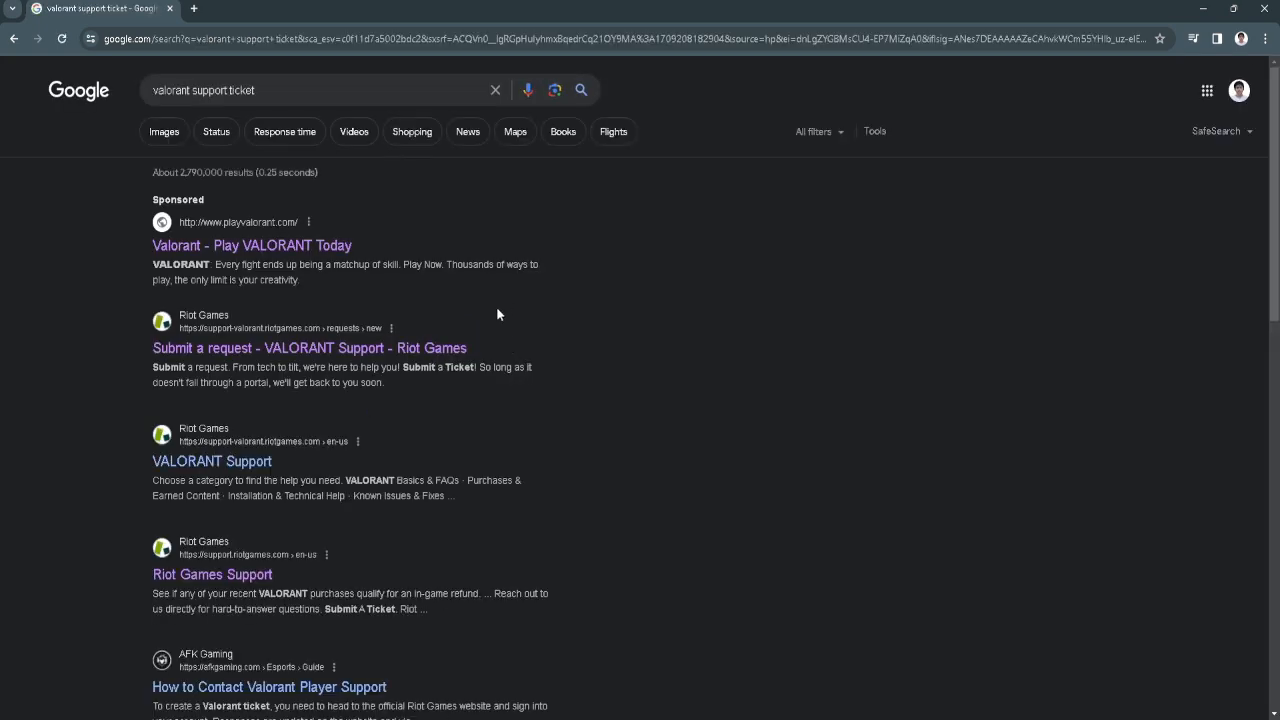
mouse_move(258, 374)
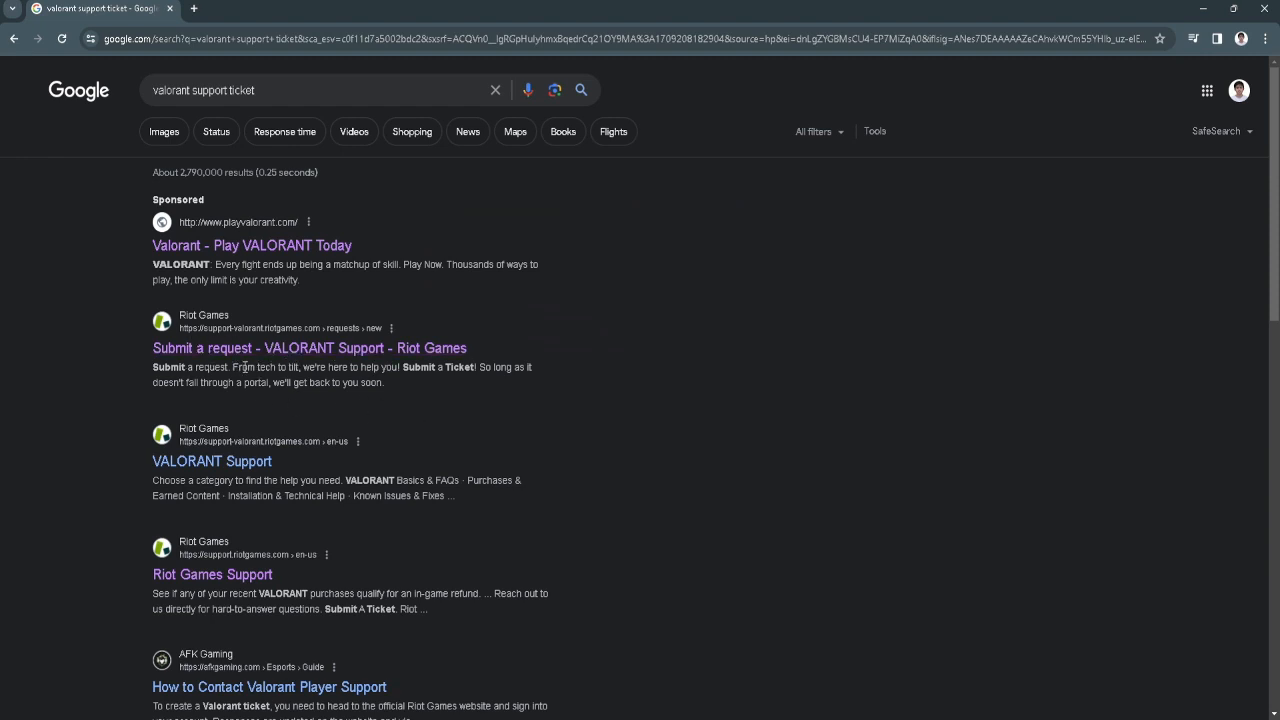
click(308, 348)
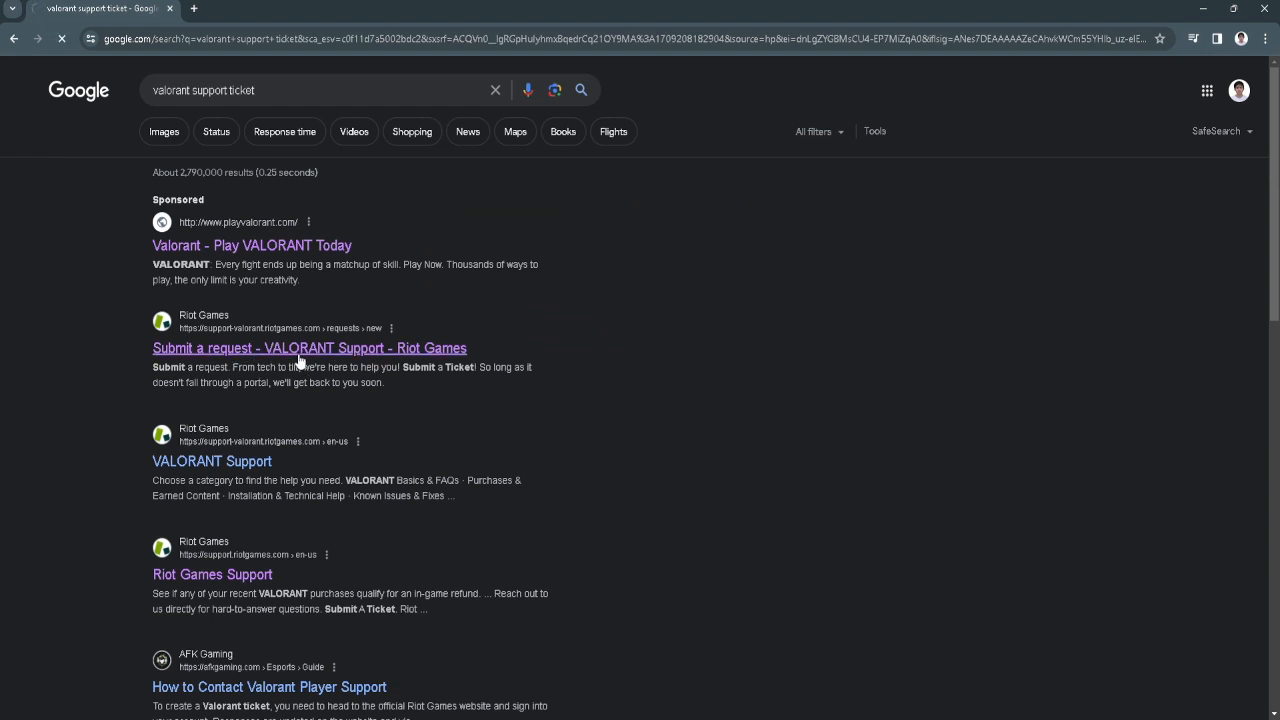
Set the request type to Account Management, Data Requests, or Deletion on the support form.
click(308, 348)
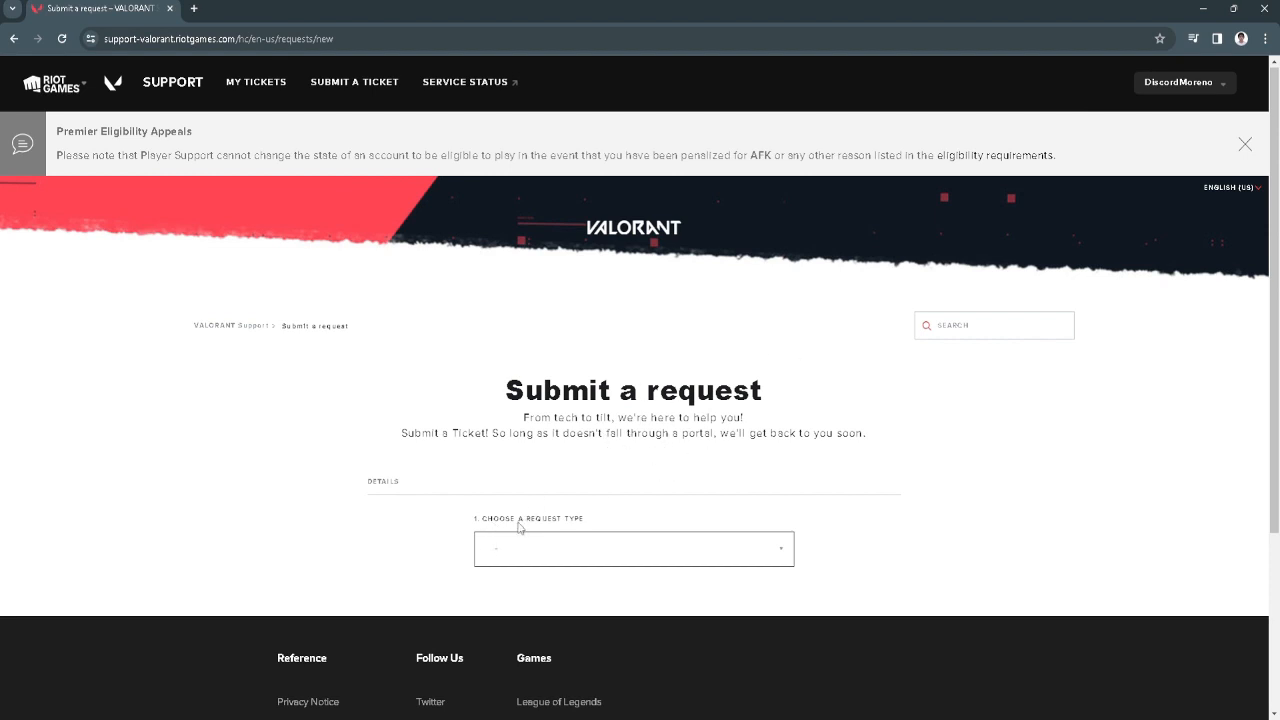
click(632, 548)
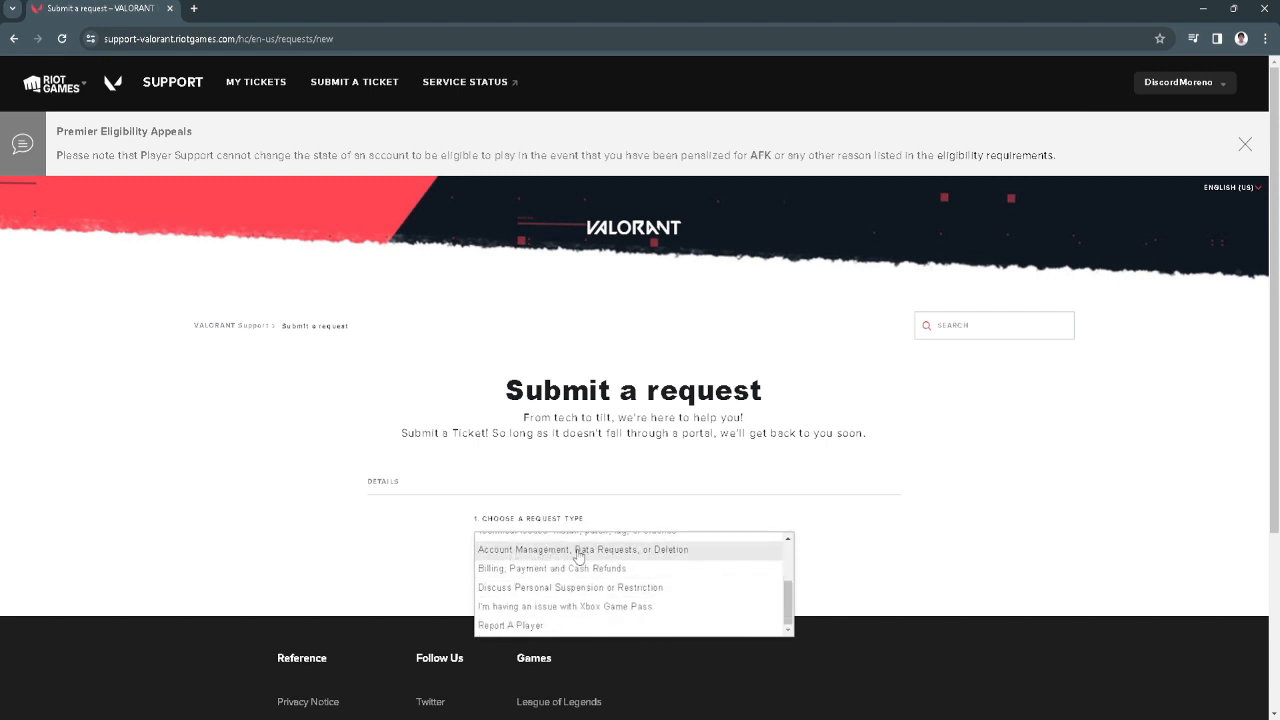
click(584, 548)
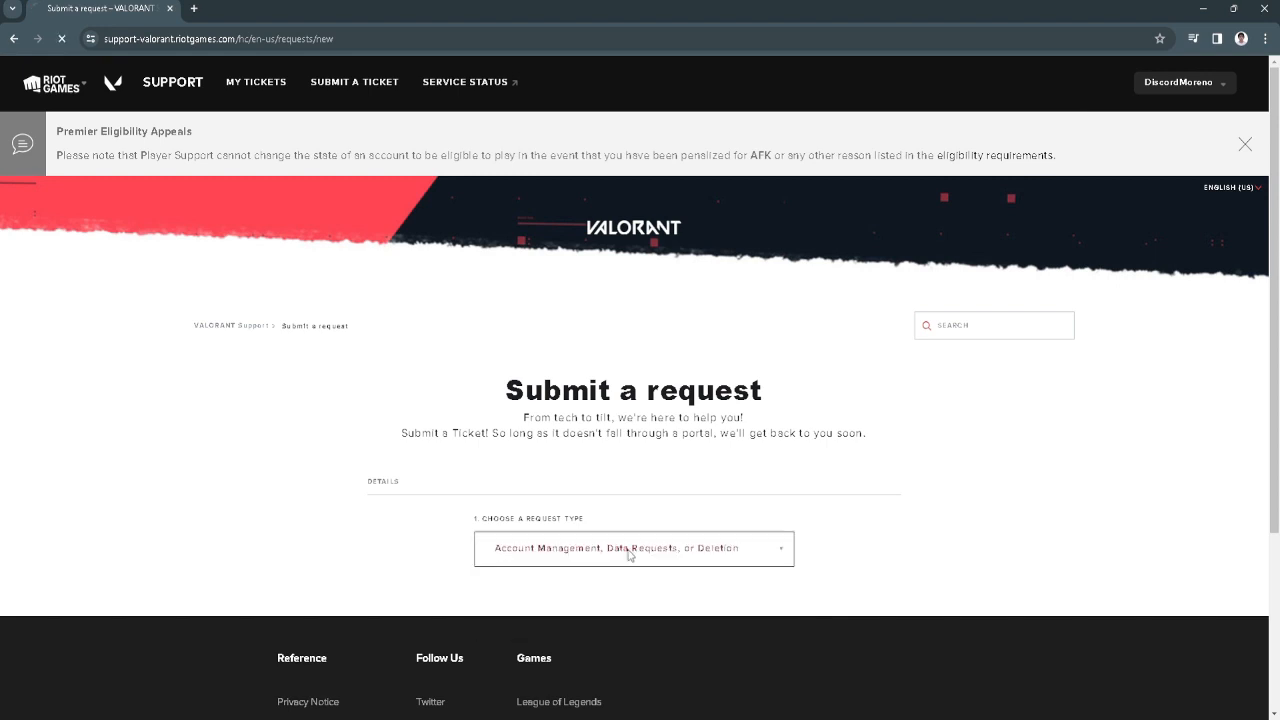
click(632, 548)
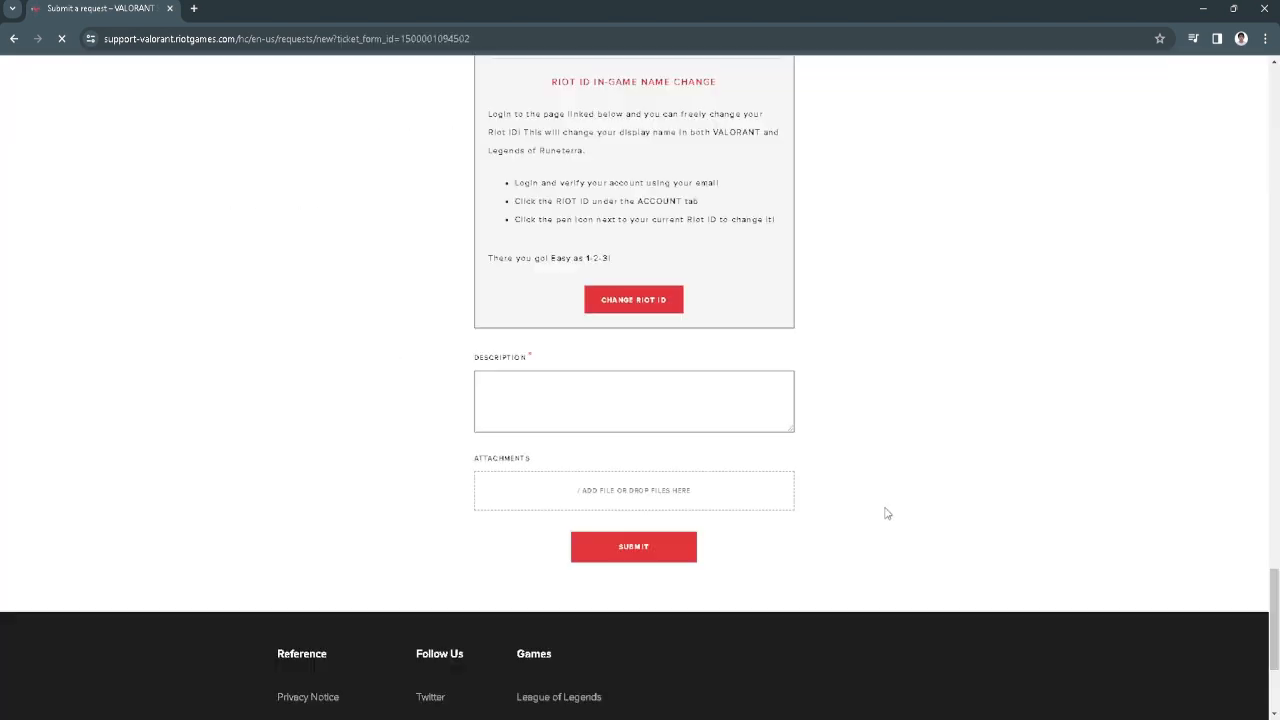
scroll(up, 3)
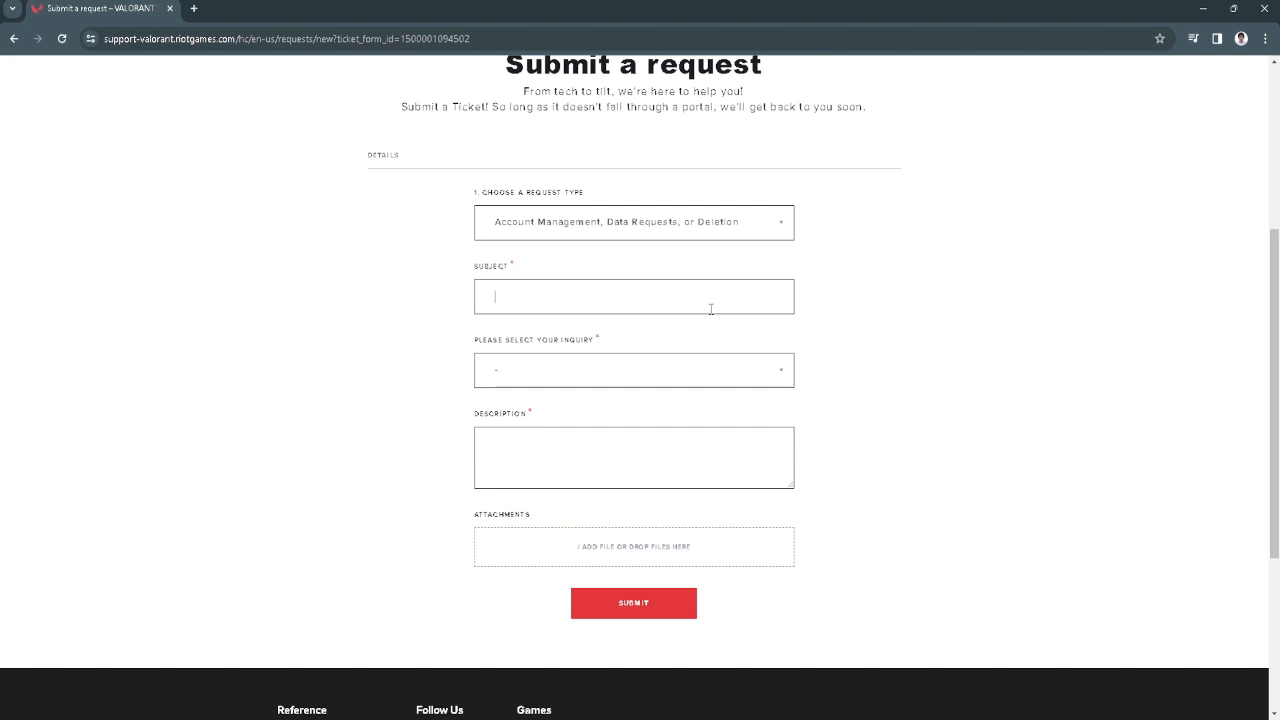
Enter subject 'Account region' and choose the Account Management inquiry category.
text(Account)
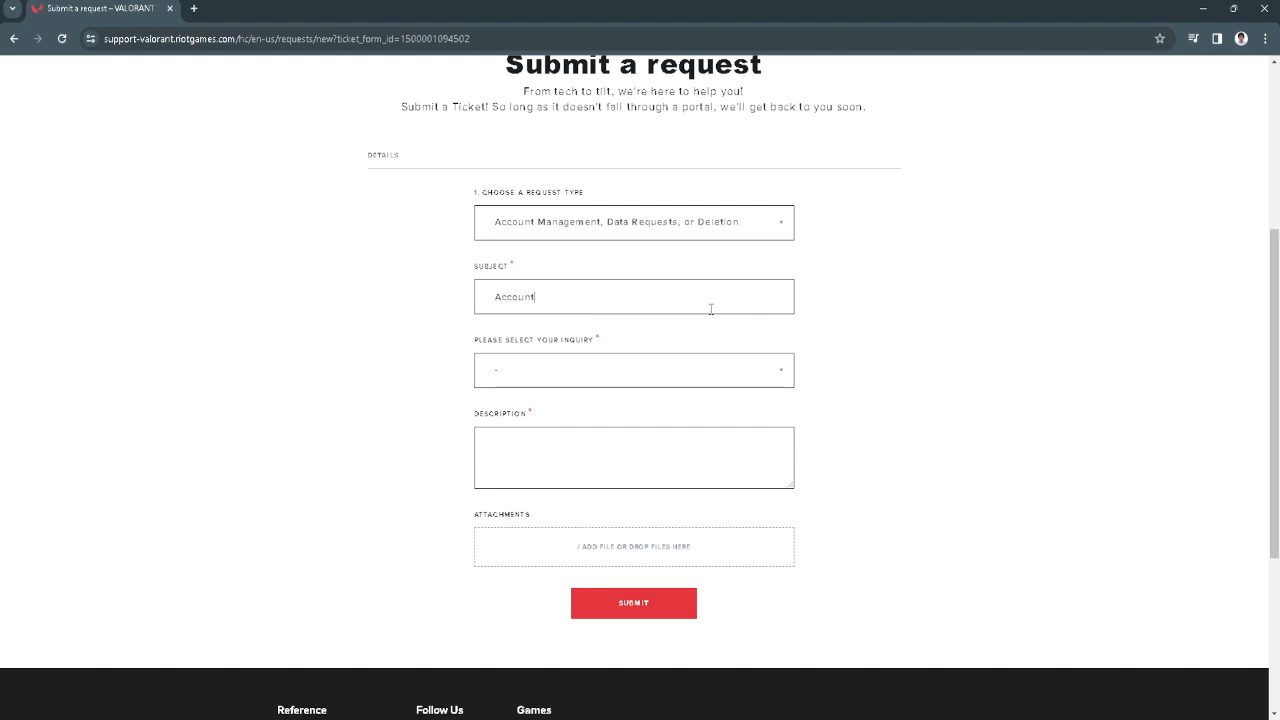
text(region)
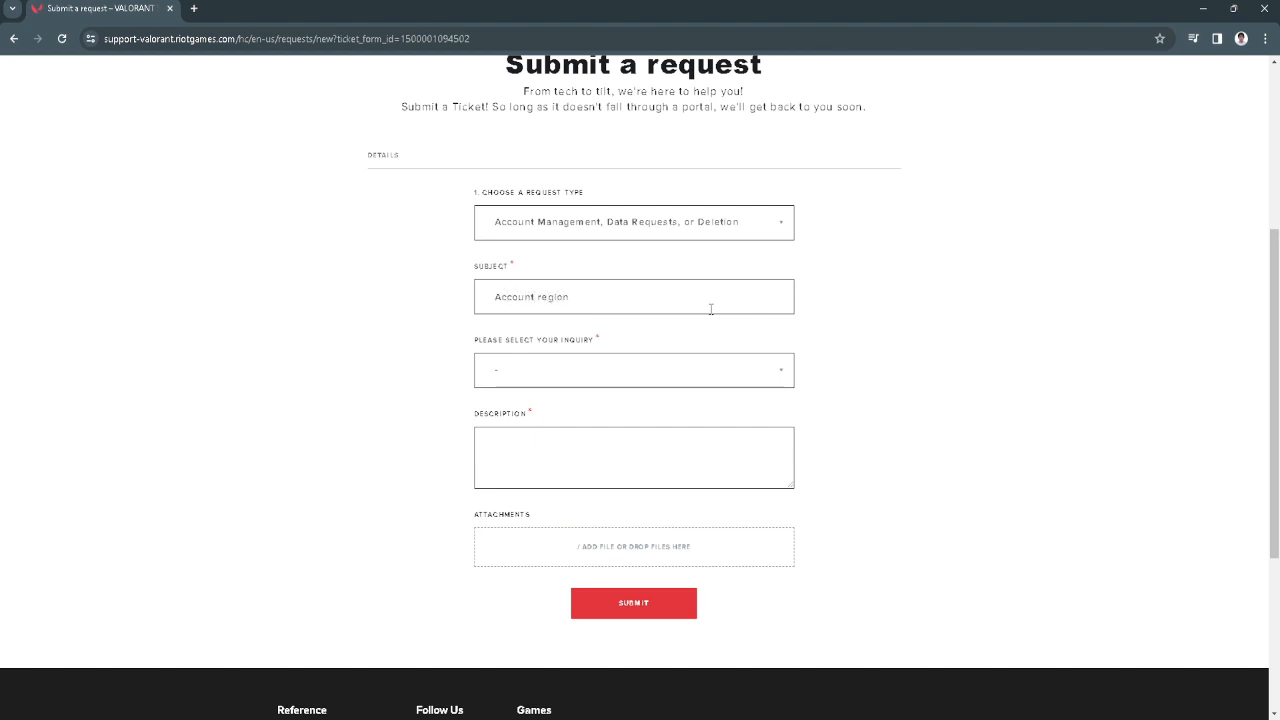
click(632, 370)
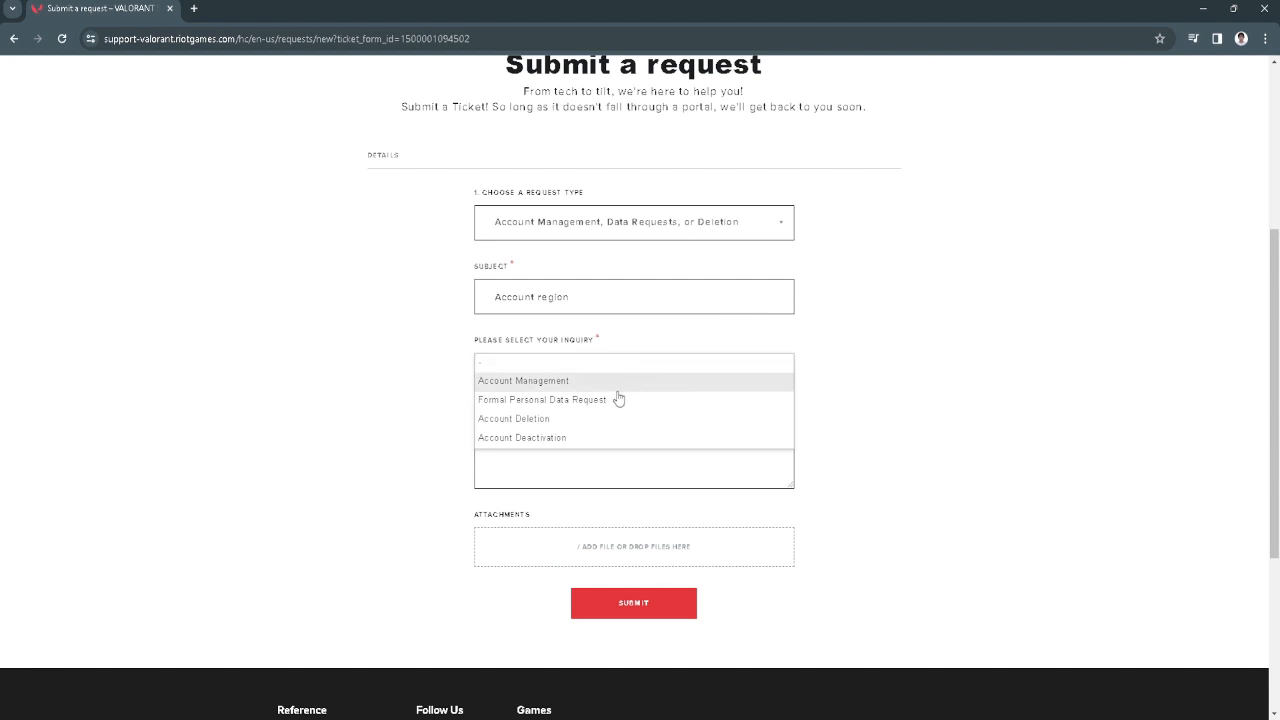
scroll(down, 3)
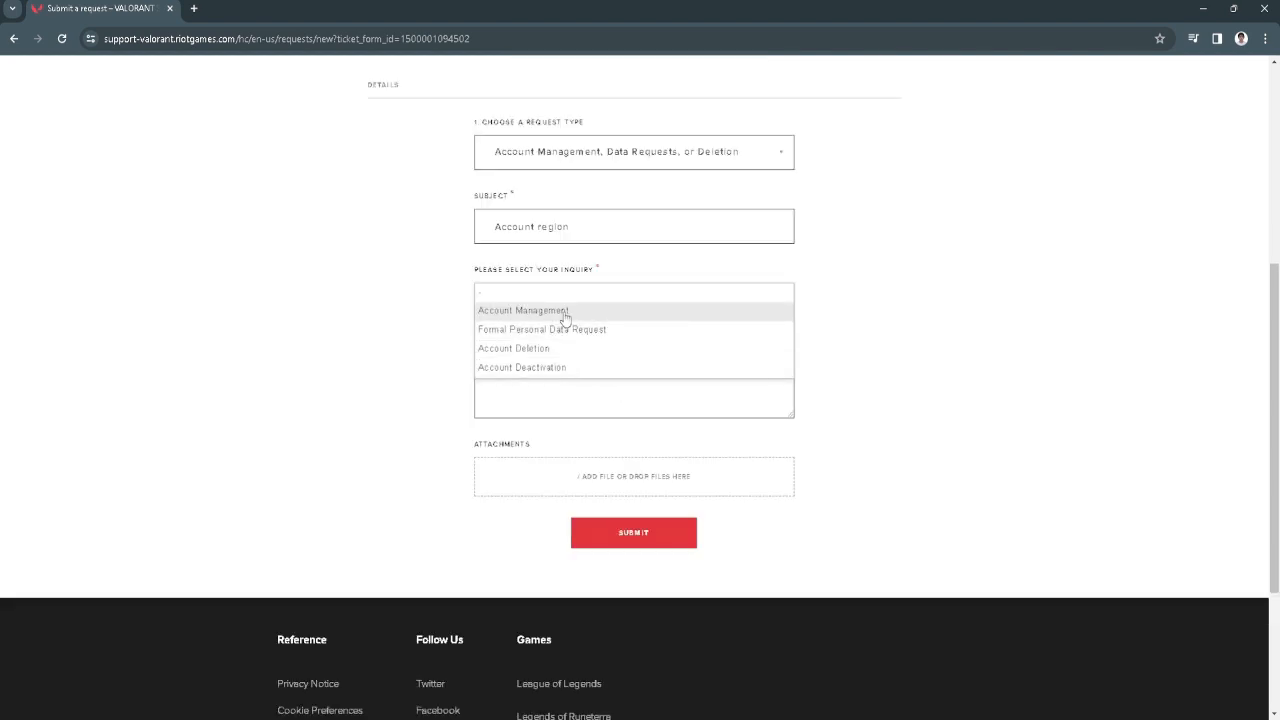
click(524, 310)
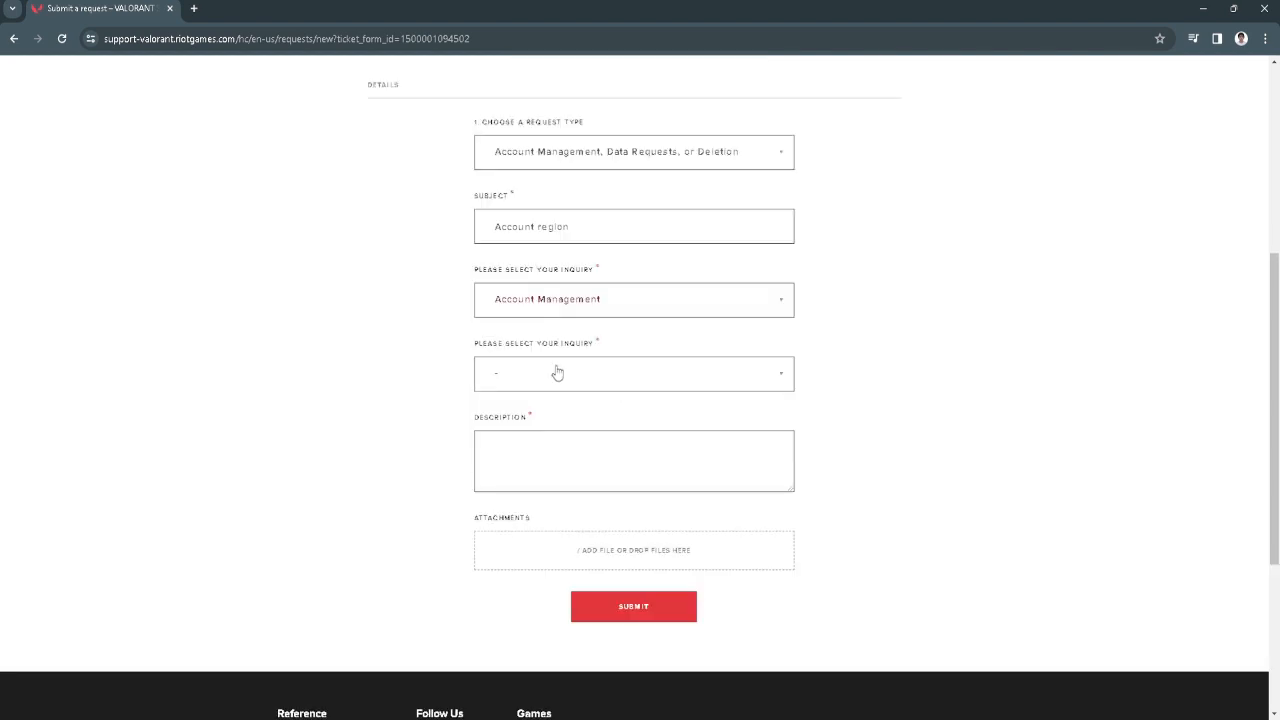
Set the specific issue to needing help changing Region of Residence/Country assigned to account.
click(632, 374)
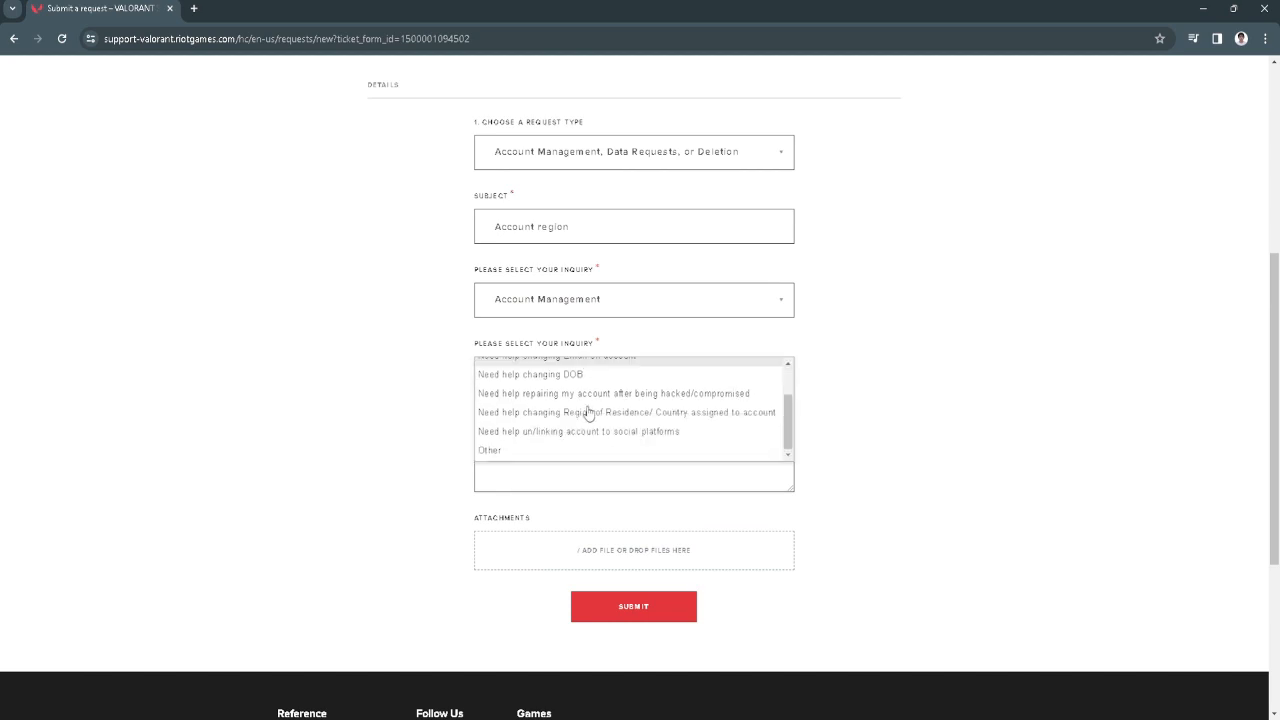
mouse_move(548, 444)
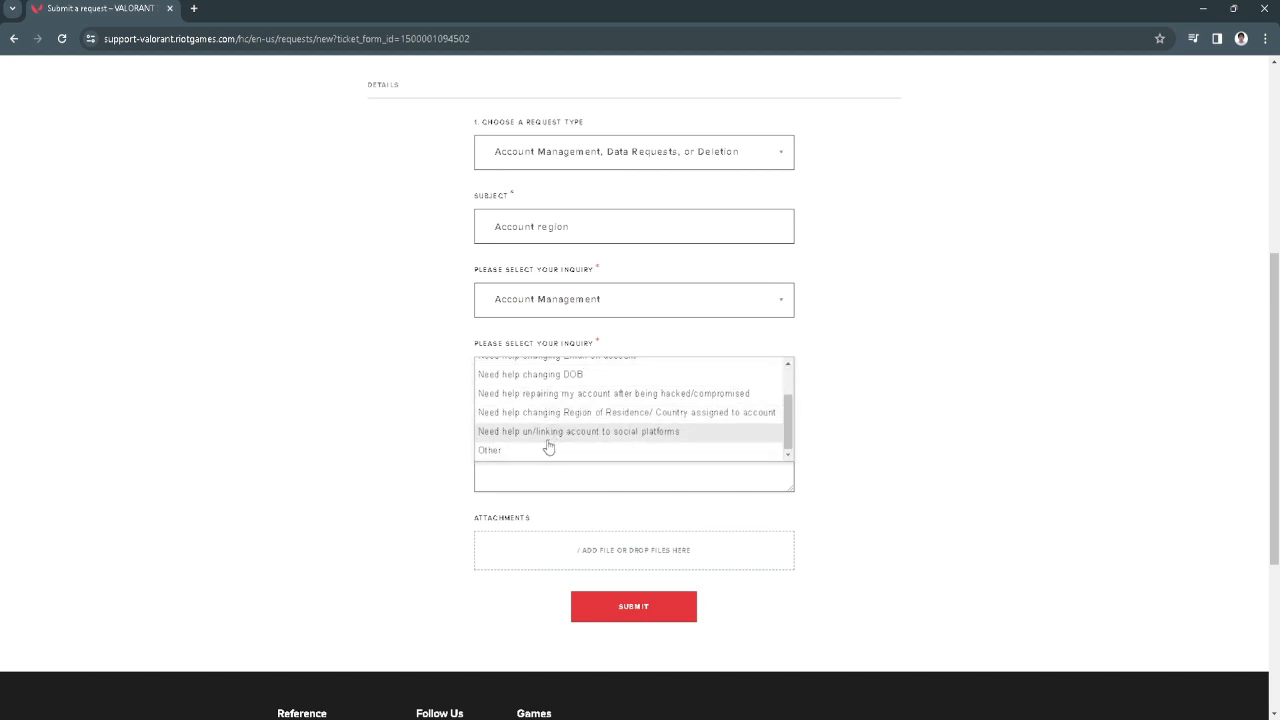
mouse_move(626, 412)
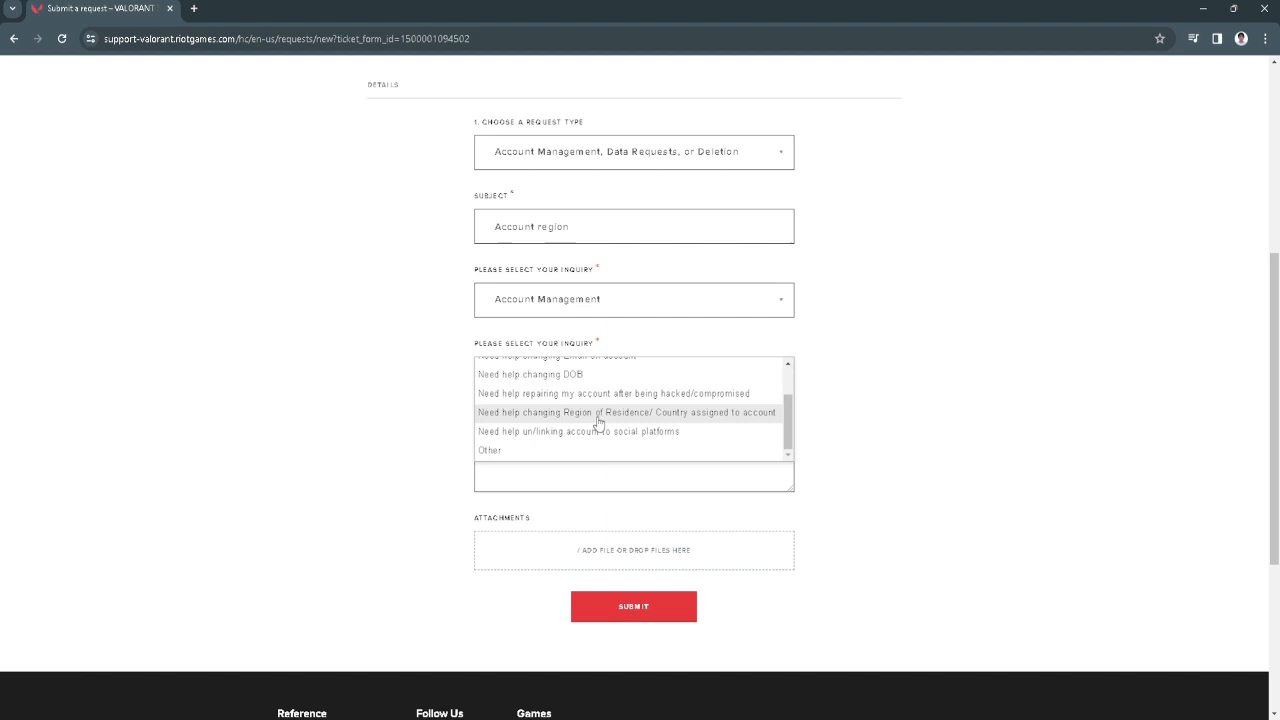
click(628, 412)
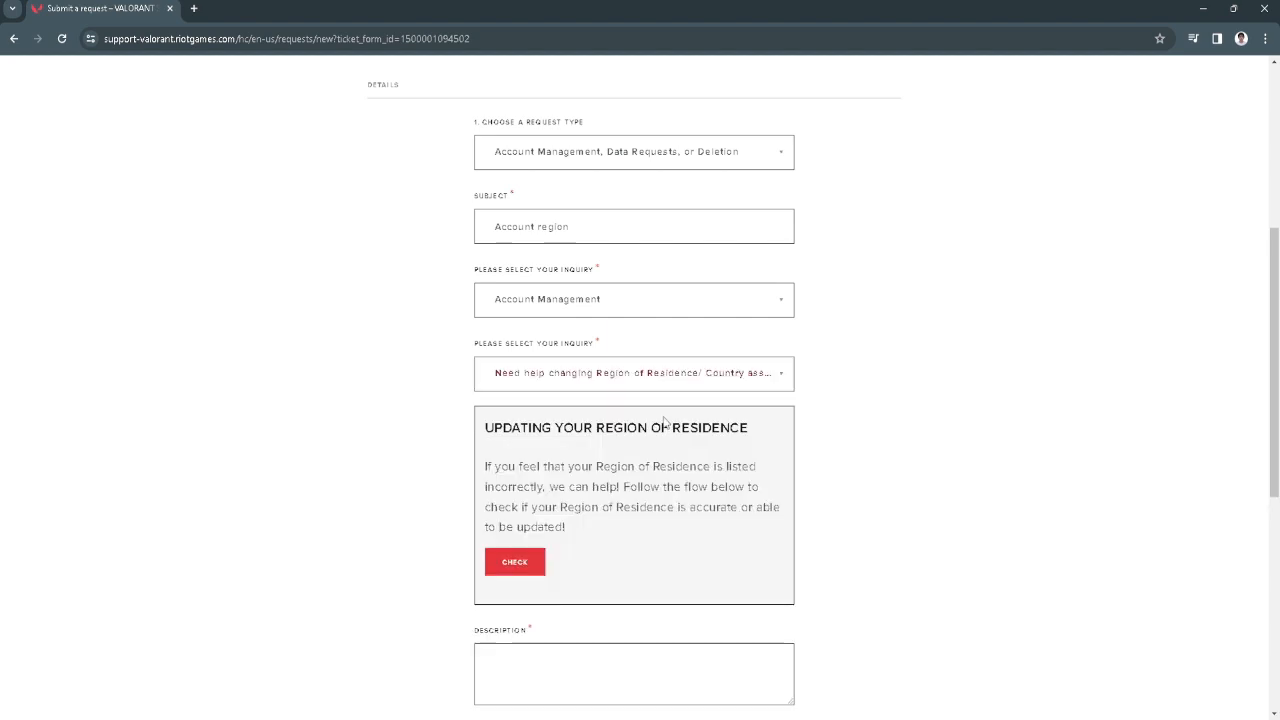
scroll(down, 3)
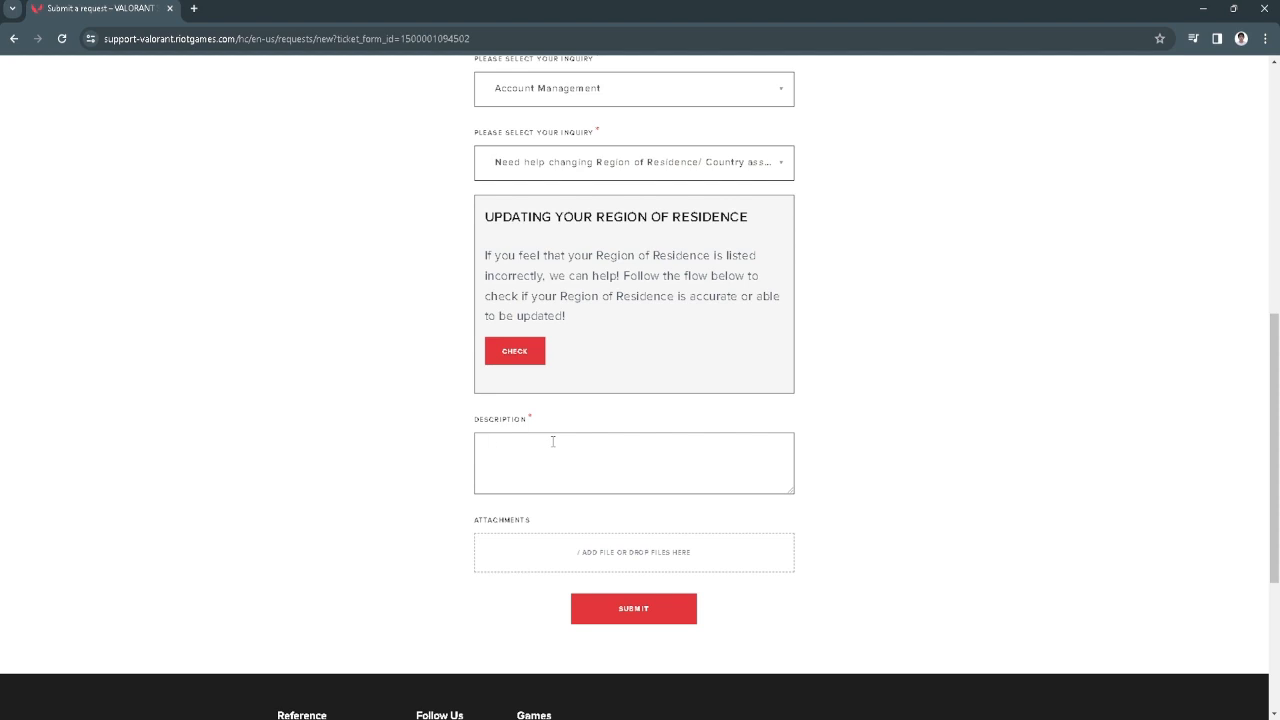
Write a description asking to change the account region, explaining the account was created by mistake.
text(H)
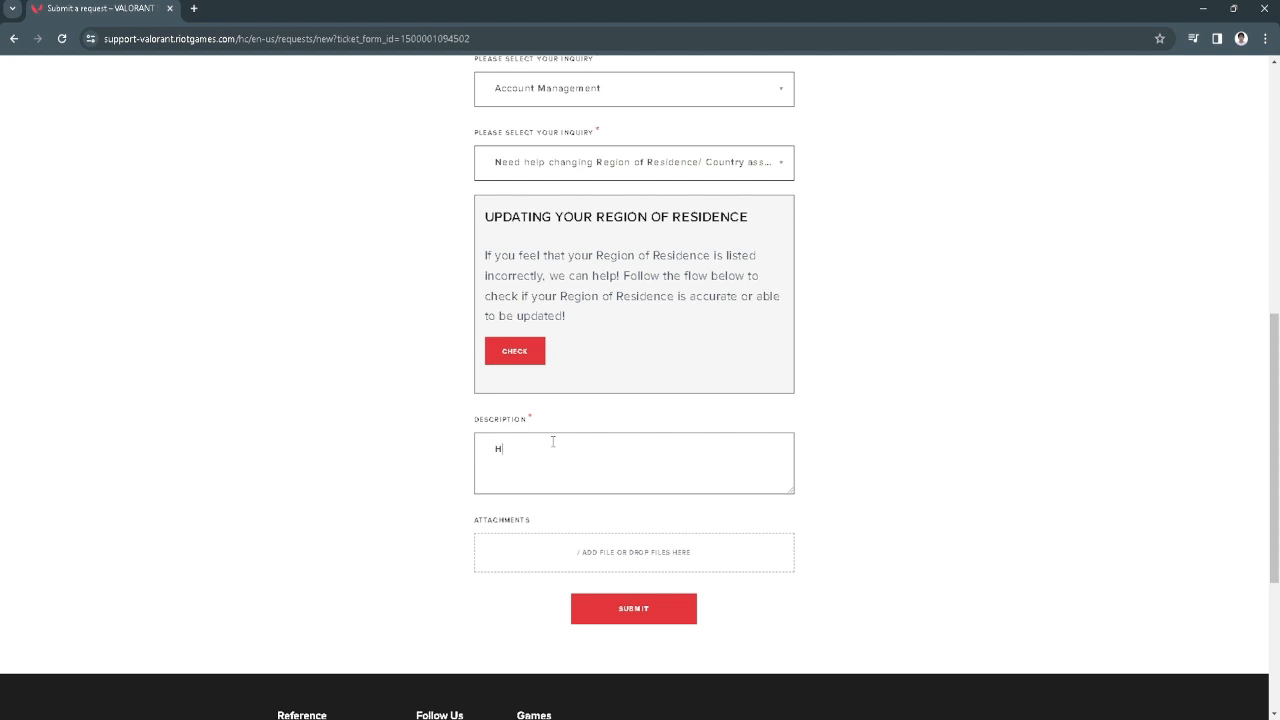
text(ello,)
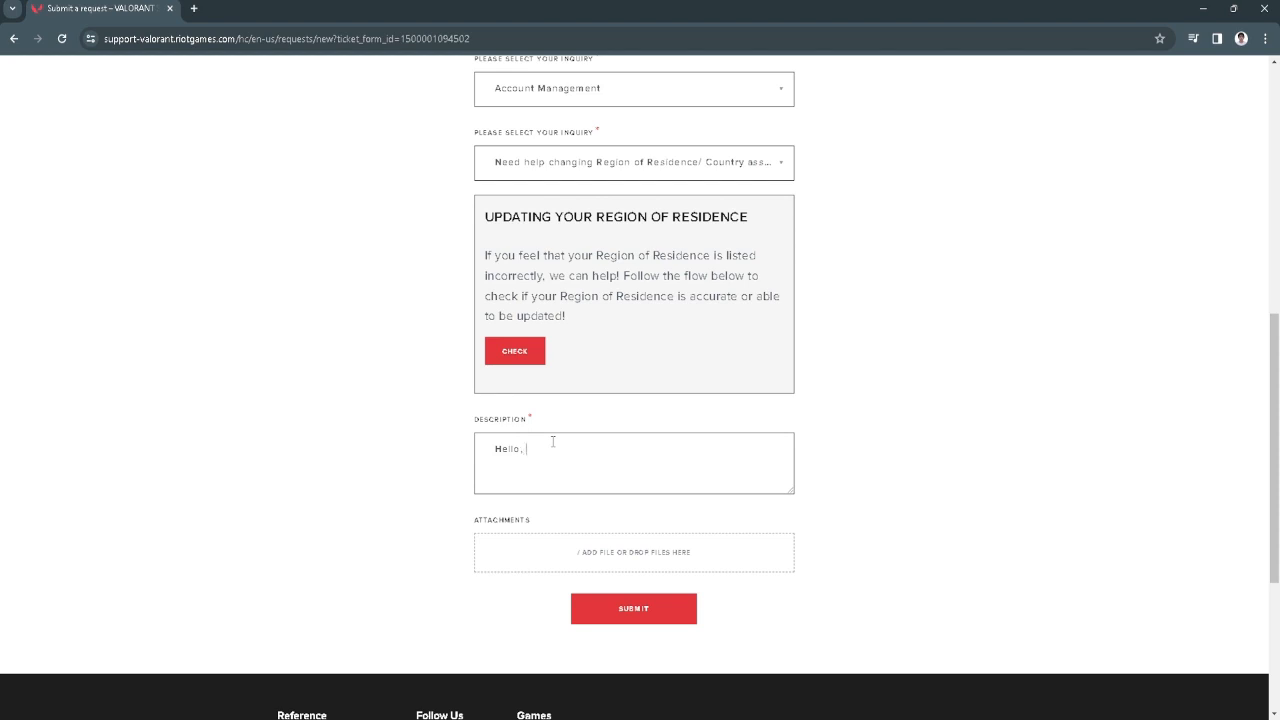
text(could I possibly c)
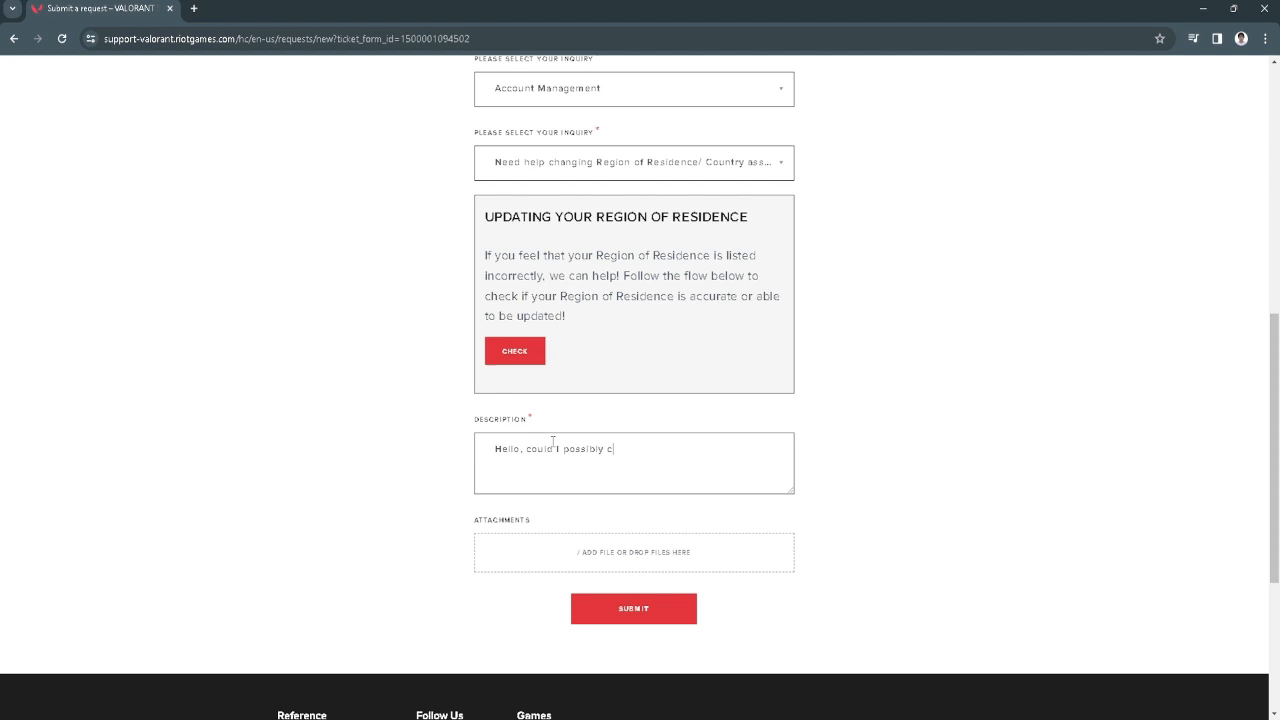
text(hange my account)
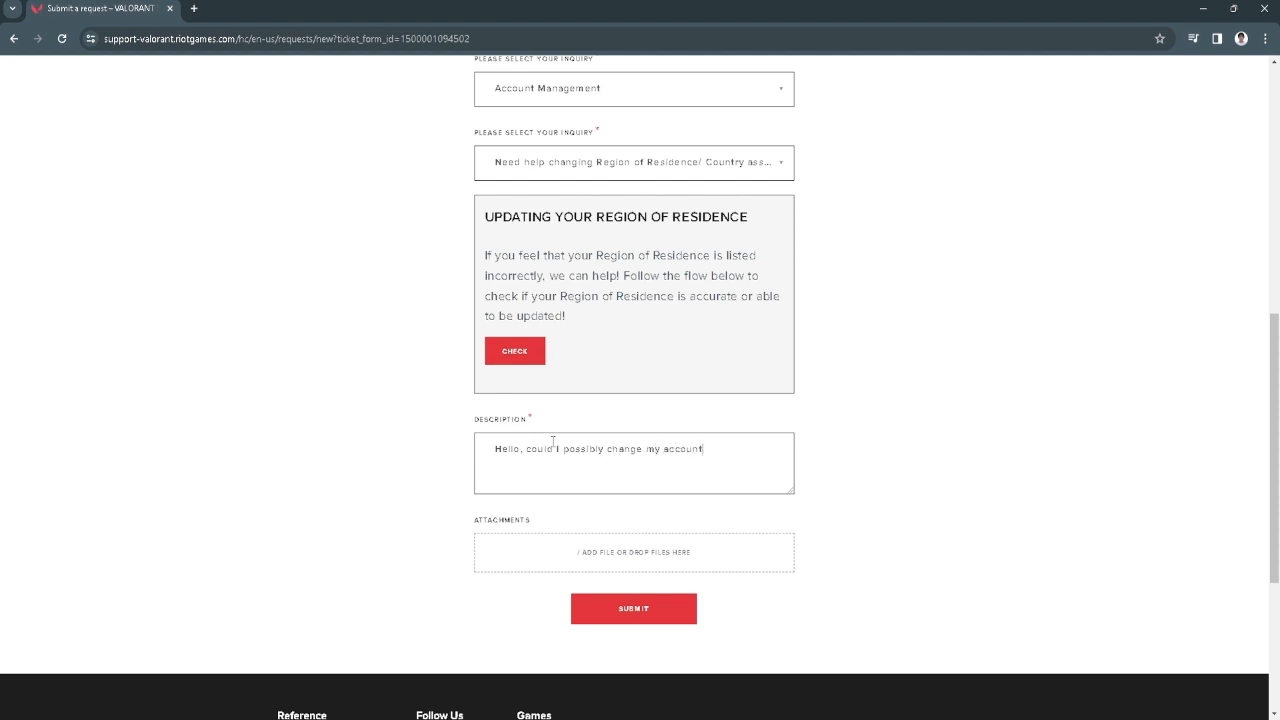
text(region to)
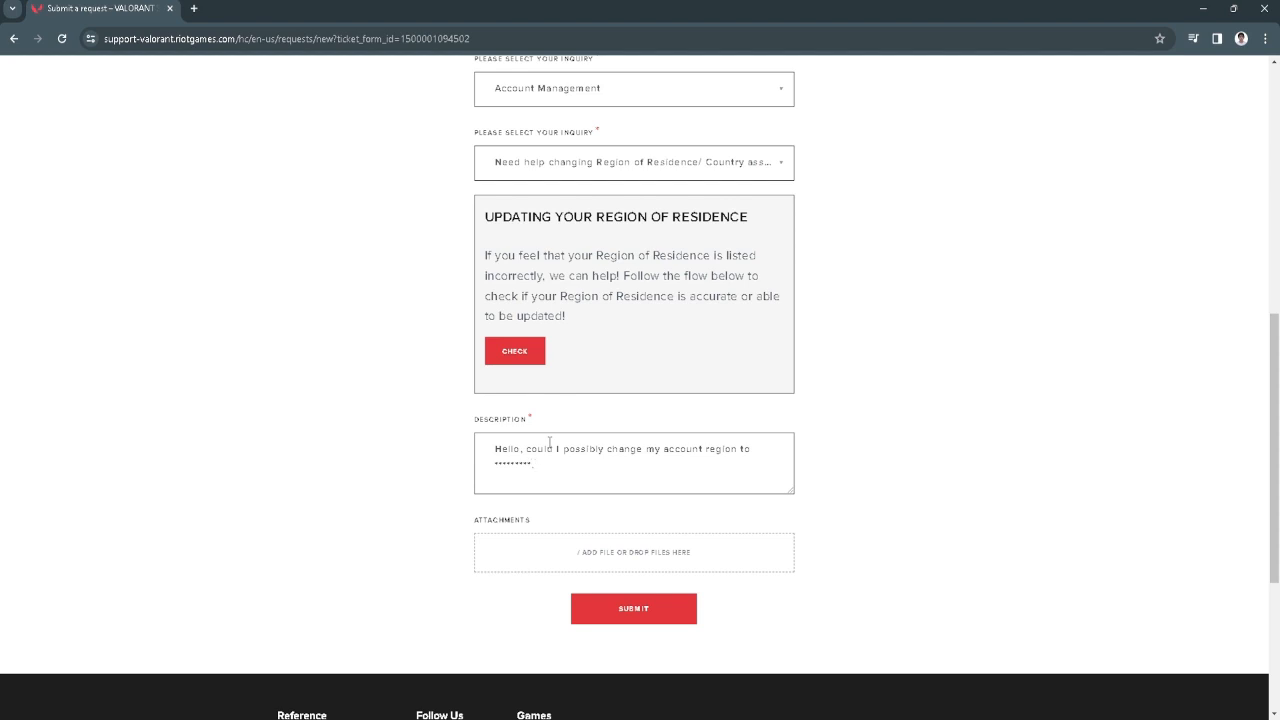
text(,)
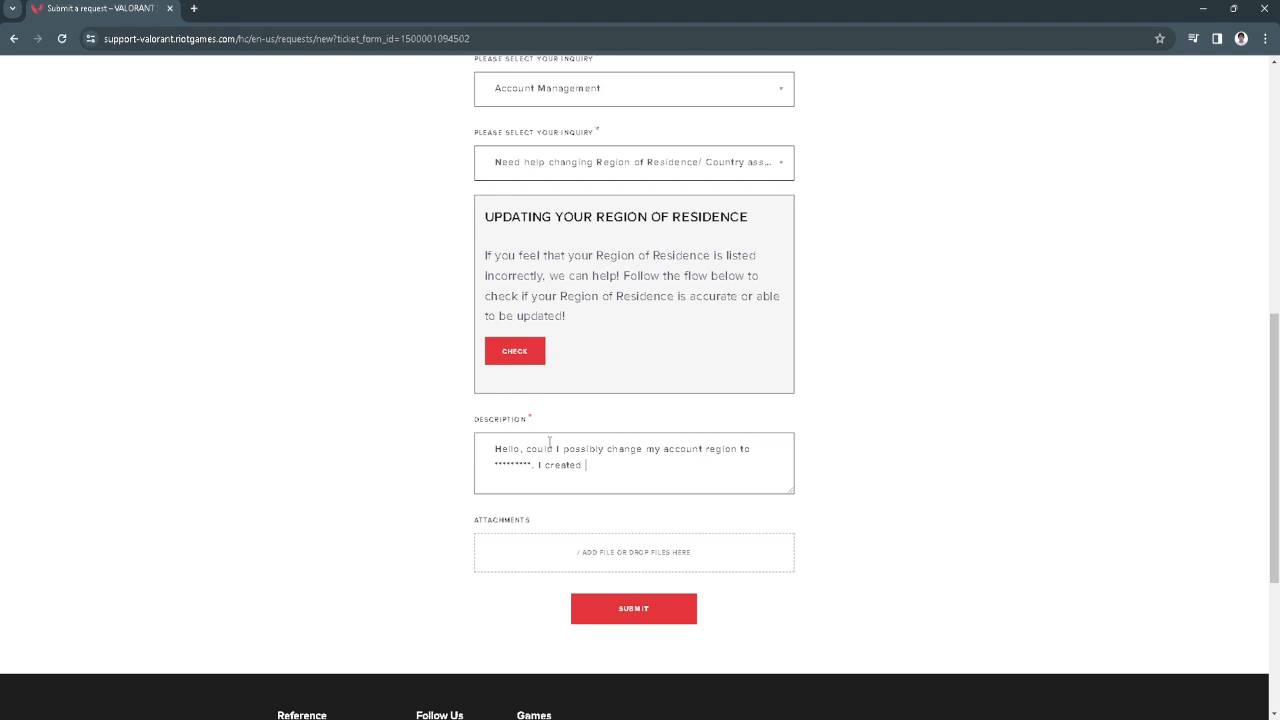
text(my account)
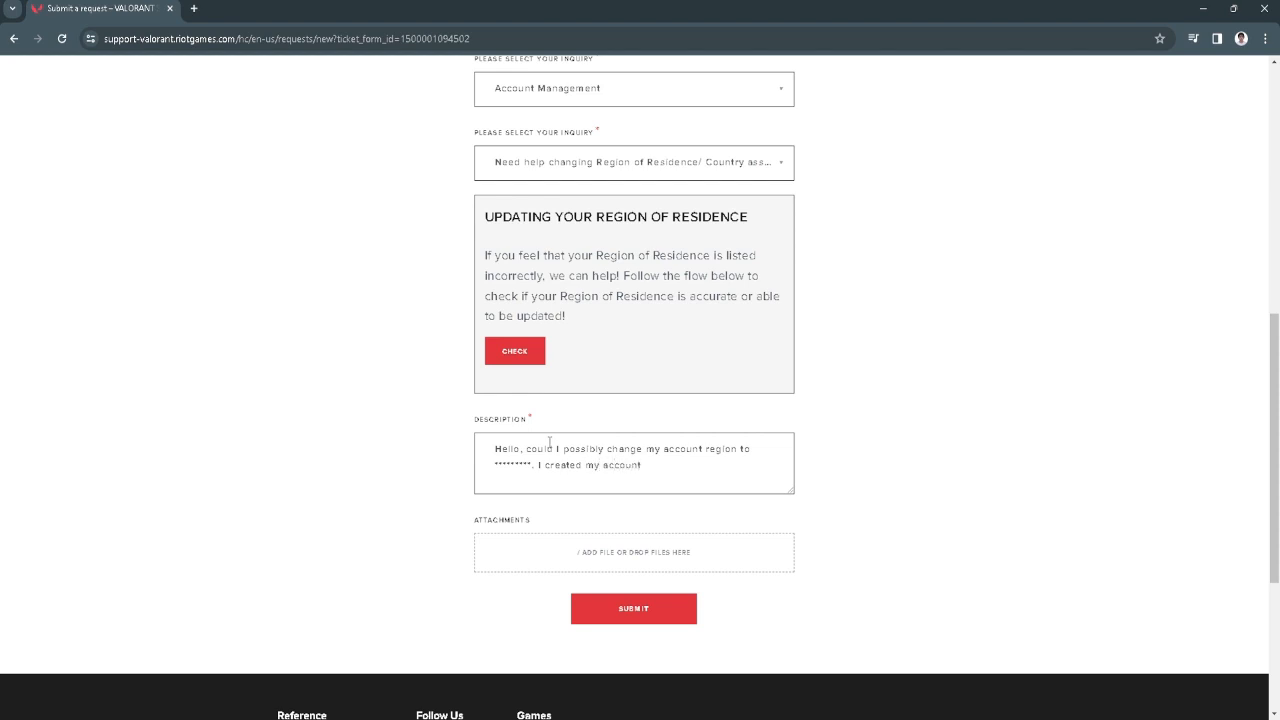
text(by mistake)
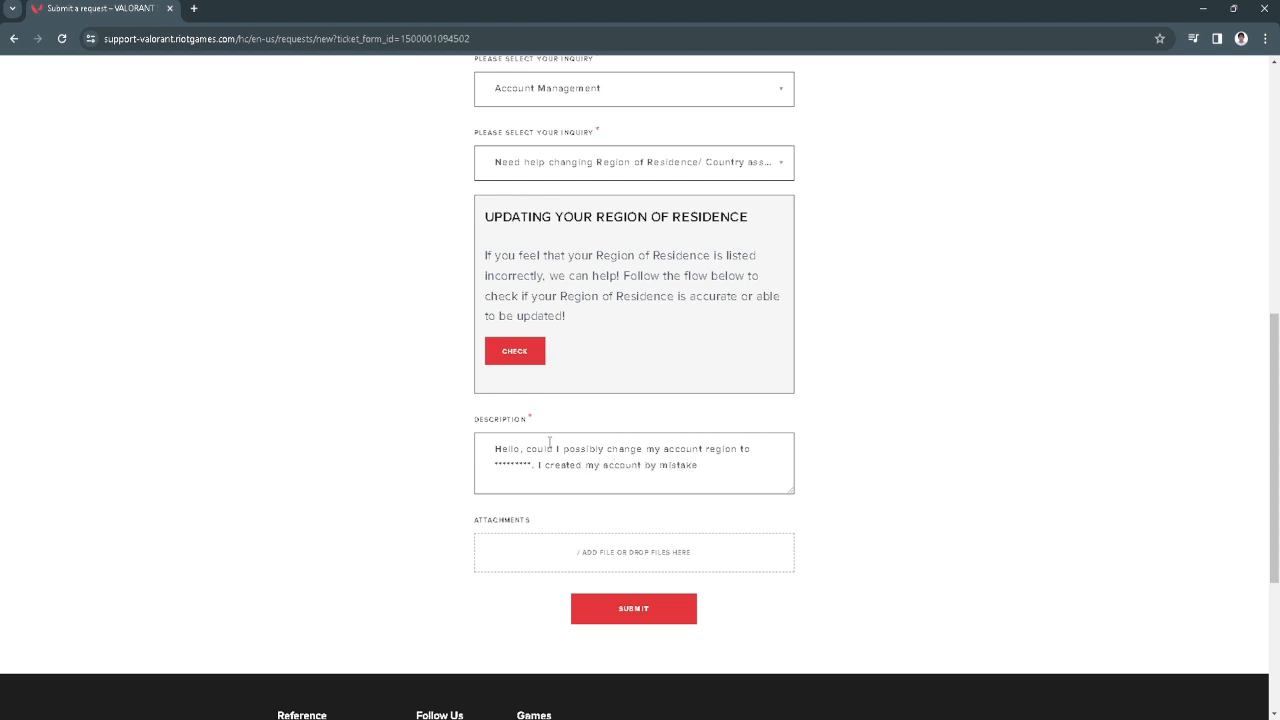
text(.)
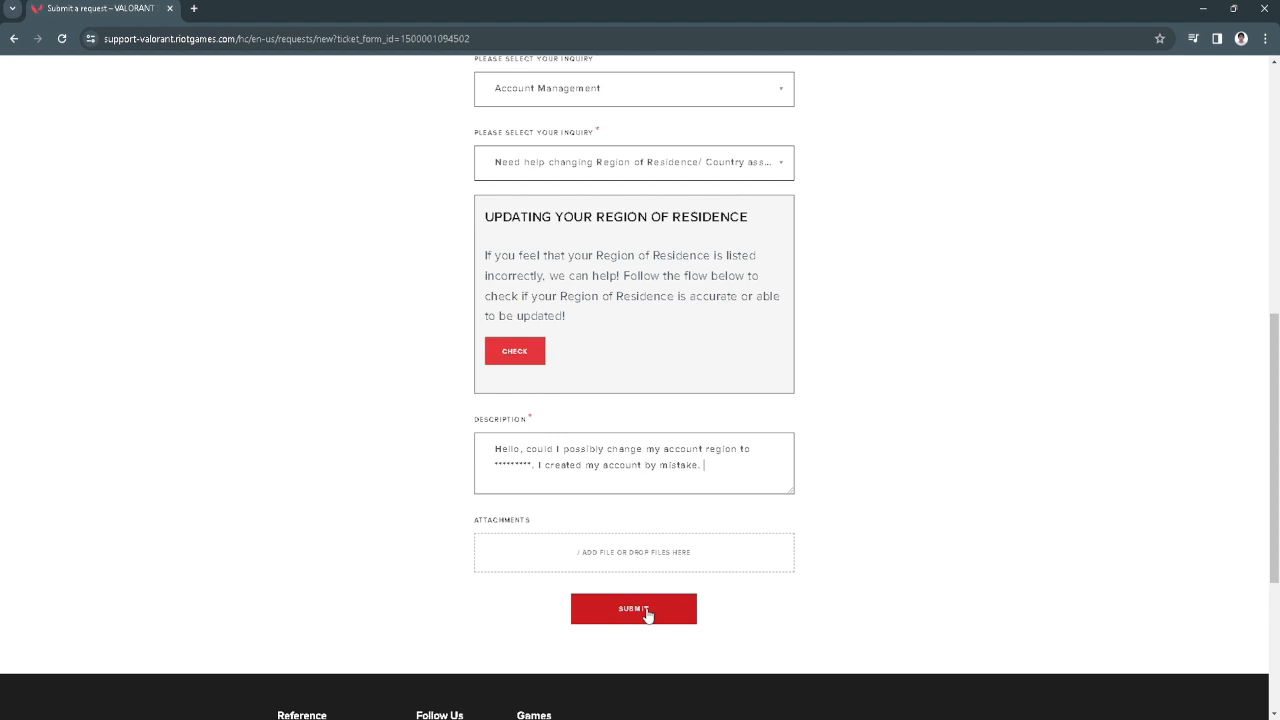
mouse_move(516, 368)
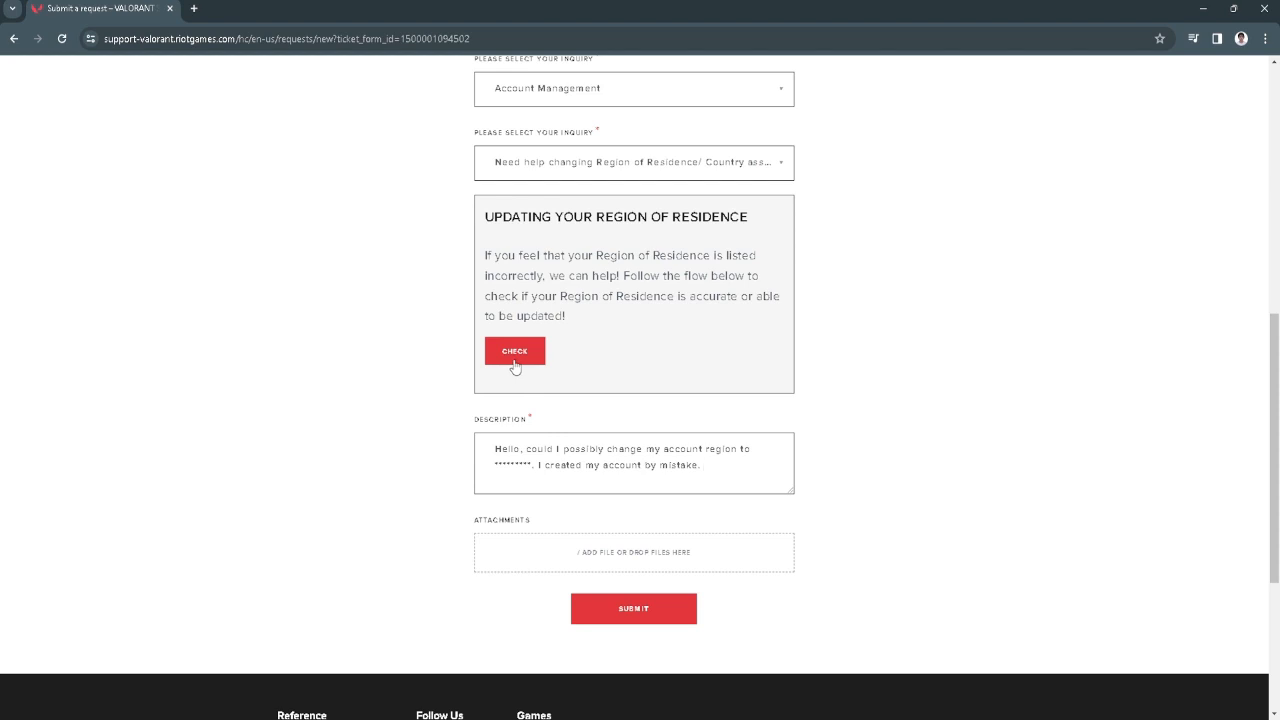
scroll(up, 3)
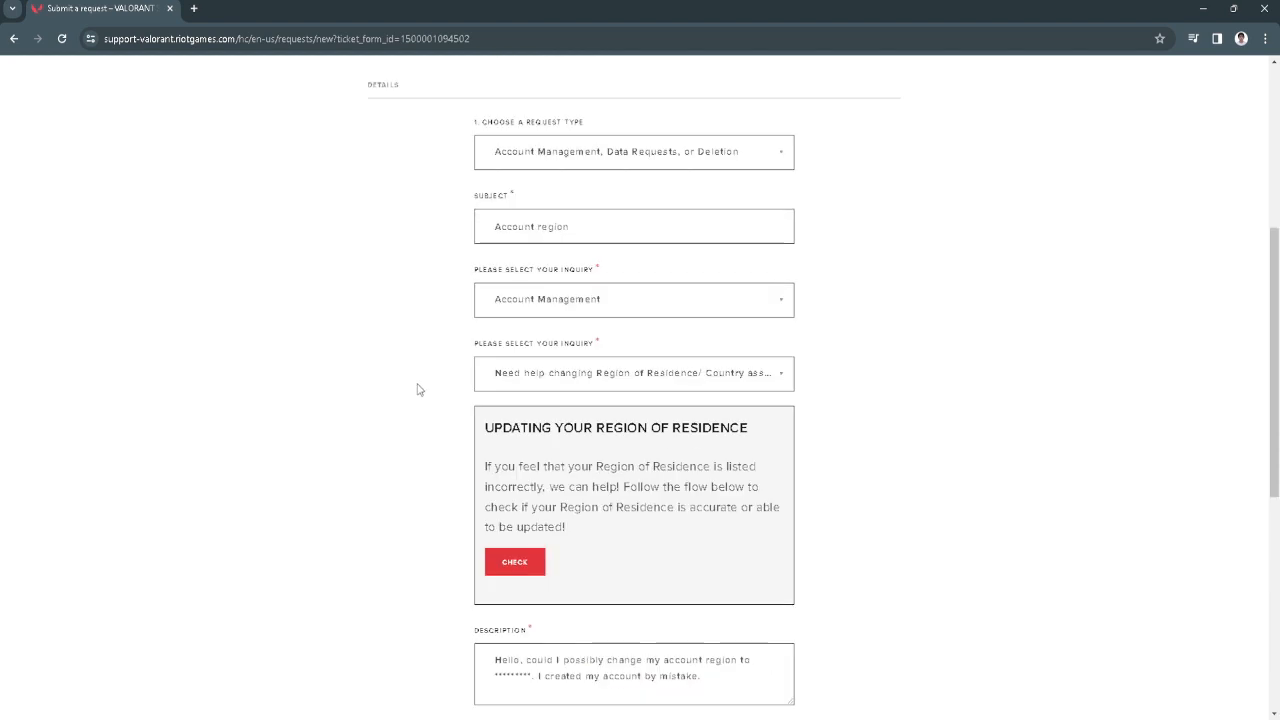
scroll(down, 3)
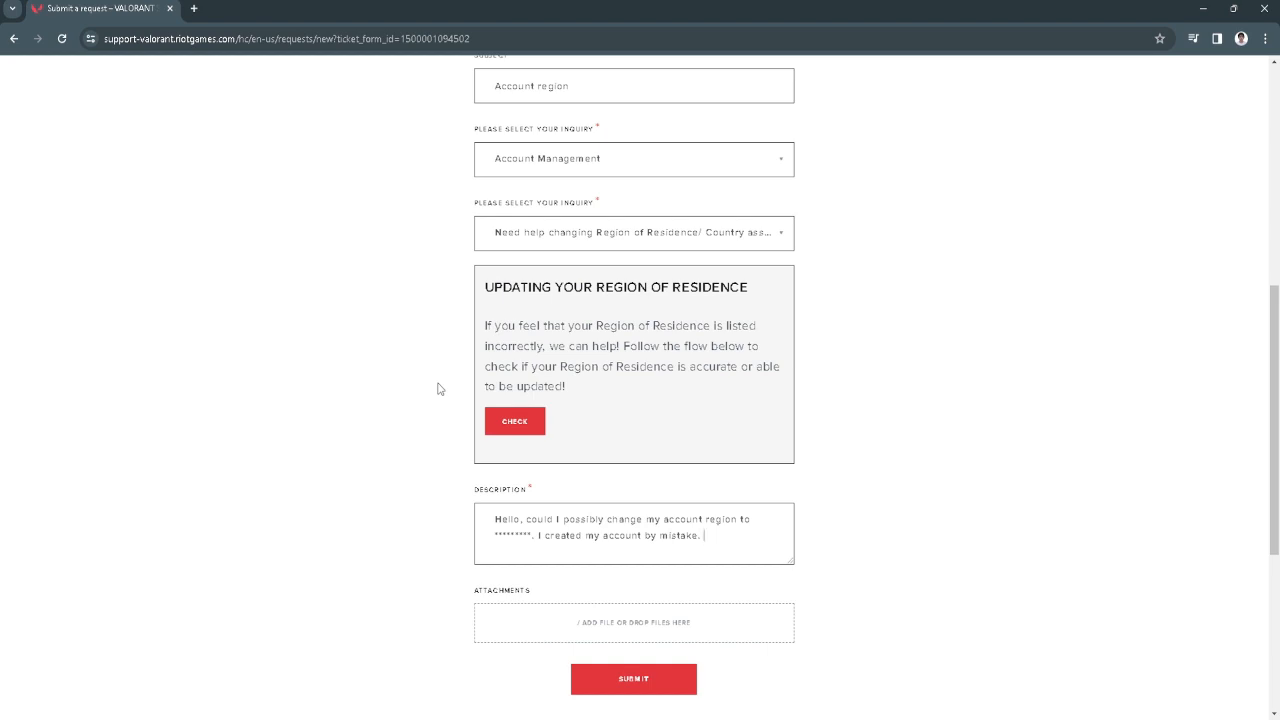
scroll(up, 3)
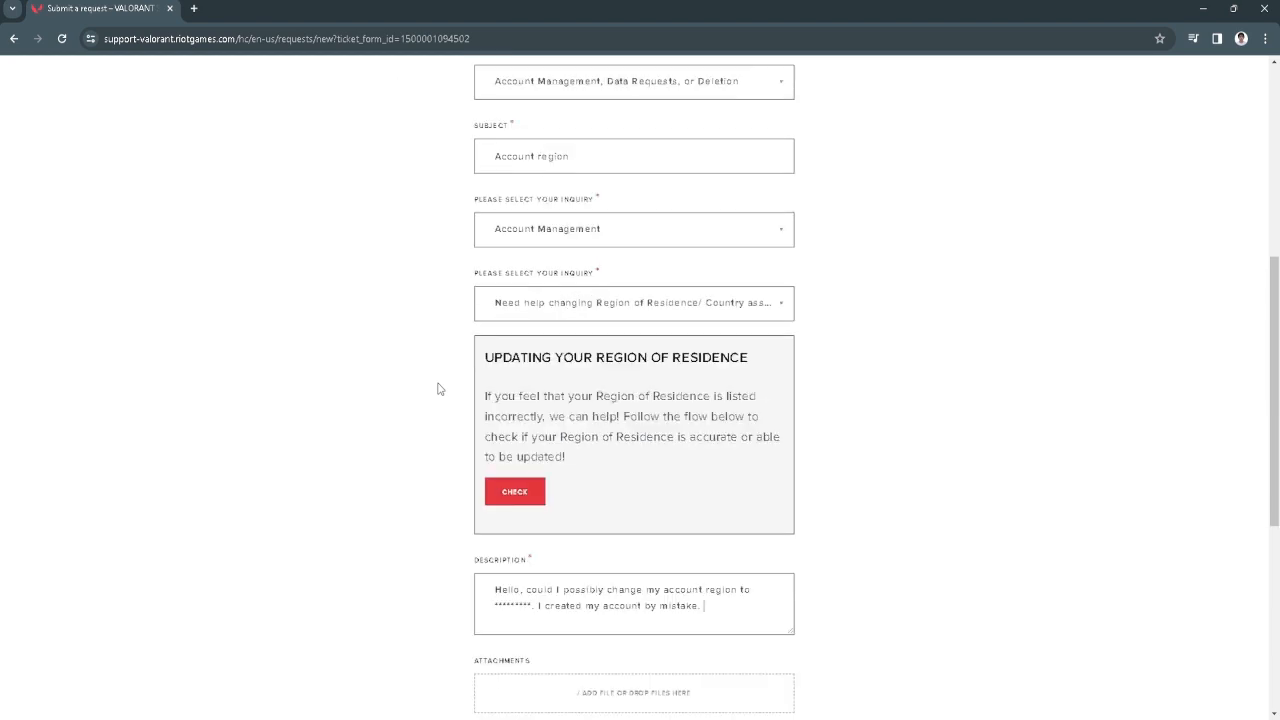
scroll(down, 3)
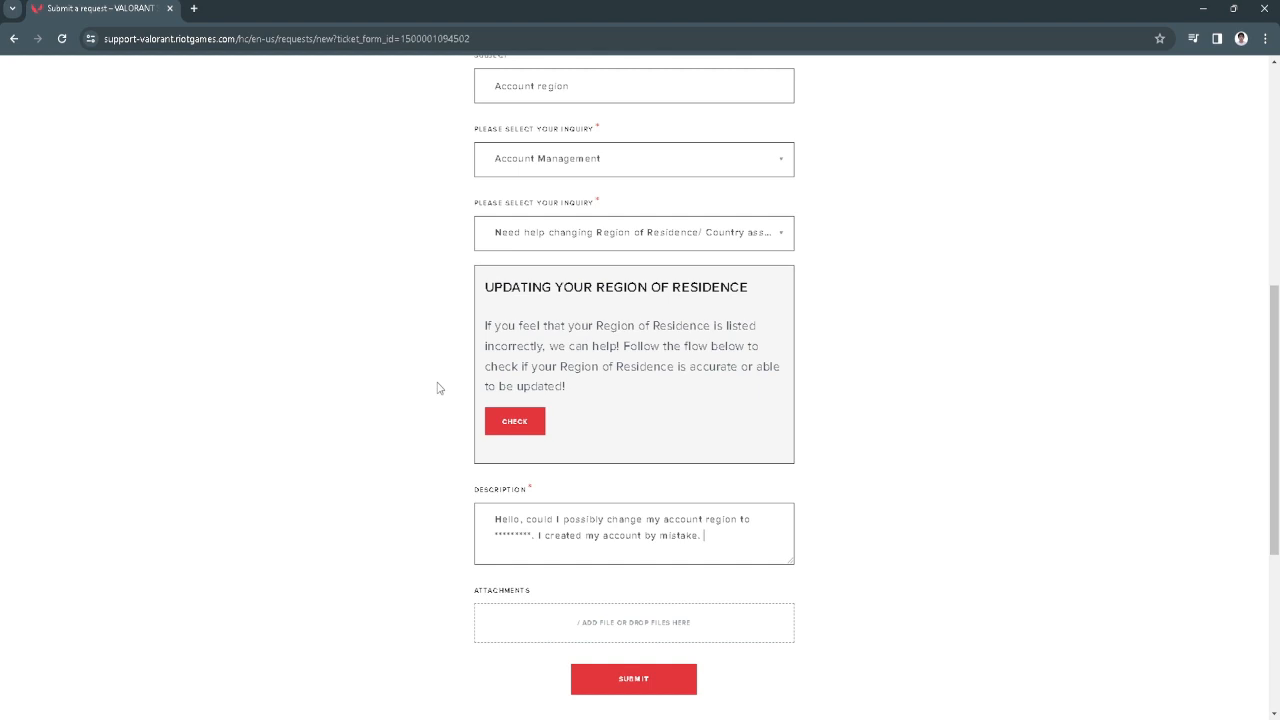